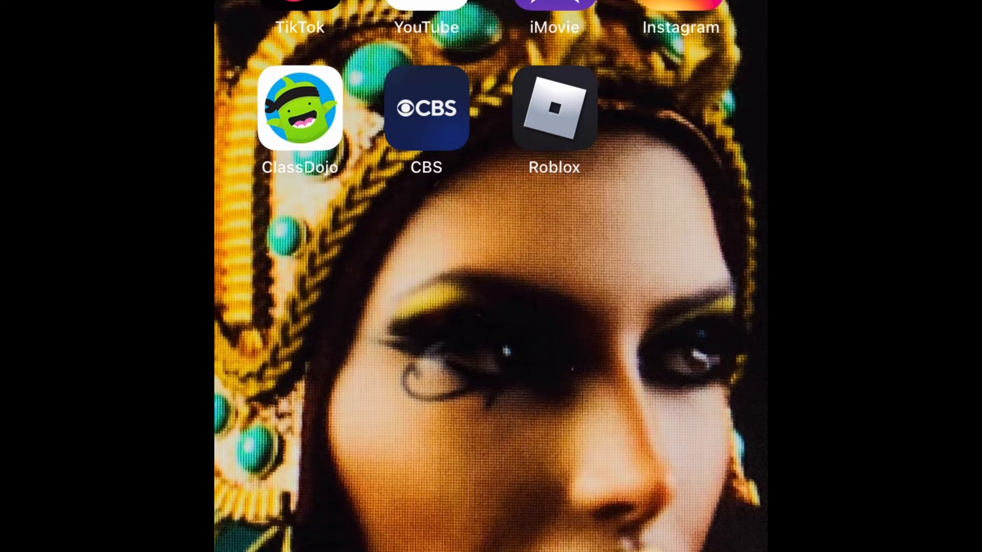
# Step: Launch the Roblox app; the home screen loads behind a Connection Error dialog
pyautogui.click(553, 108)
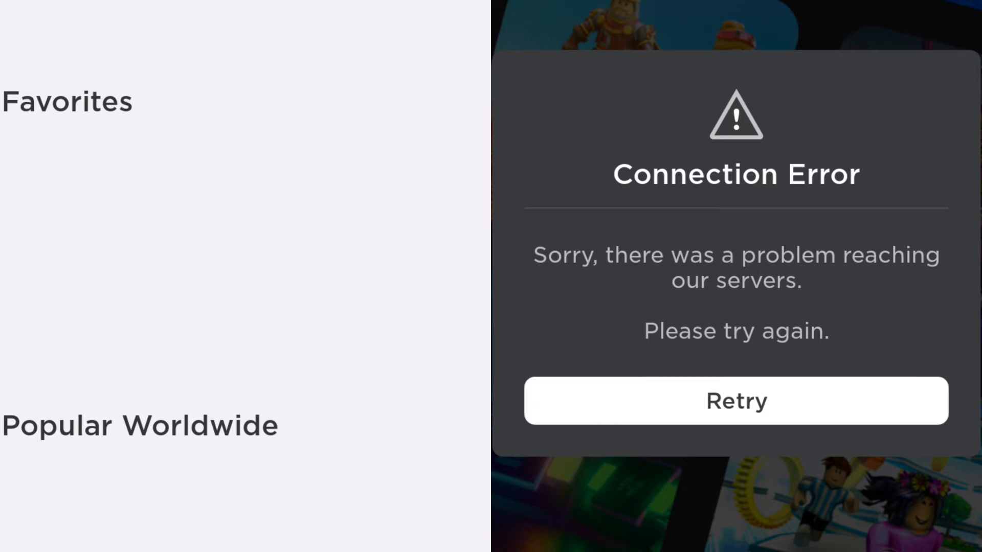
# Step: Retry the connection so the home screen shows Friends and Continue
pyautogui.click(736, 401)
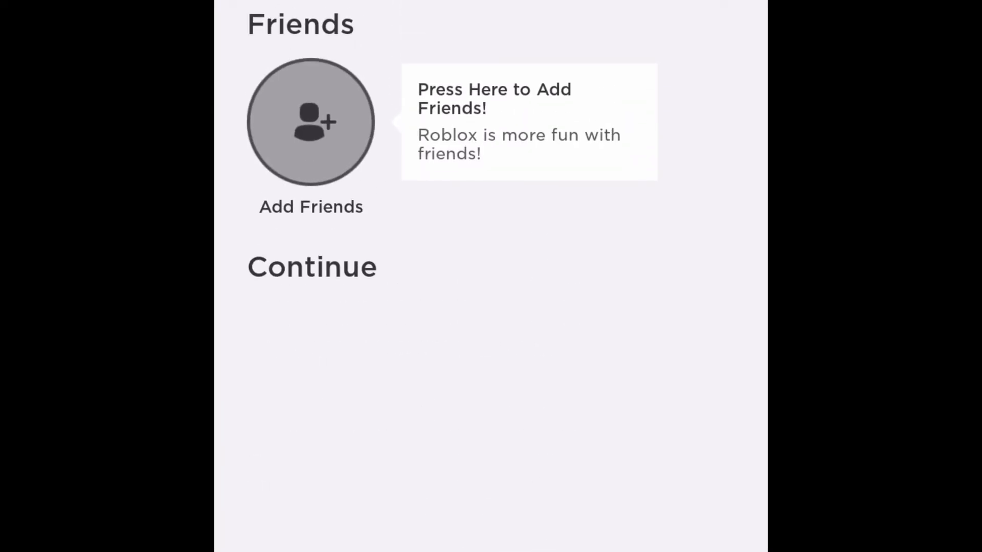